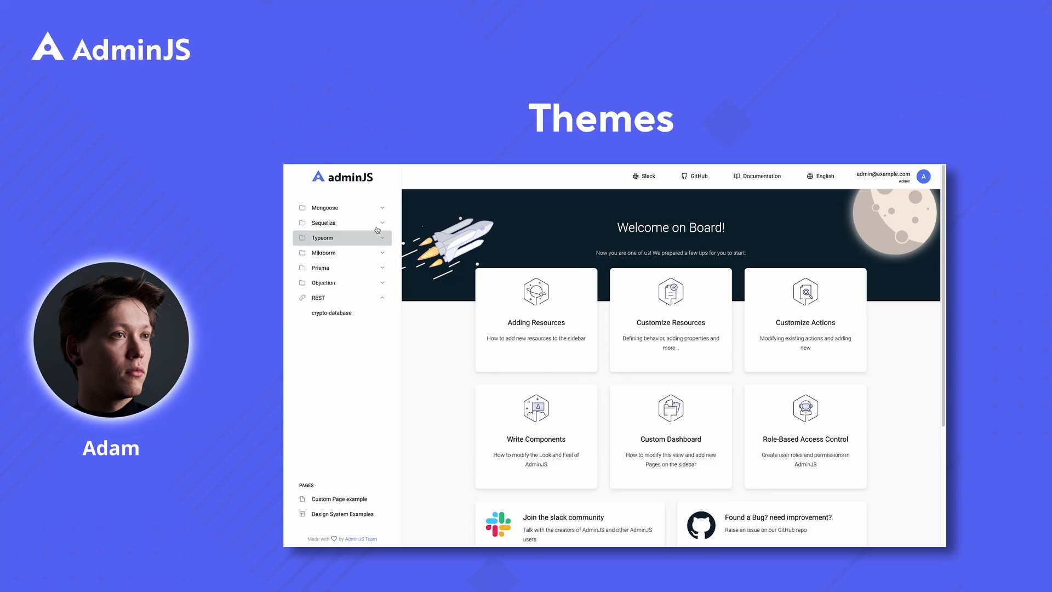
- Log in as the no-sidebar theme user to see the dashboard with top navigation
click(324, 207)
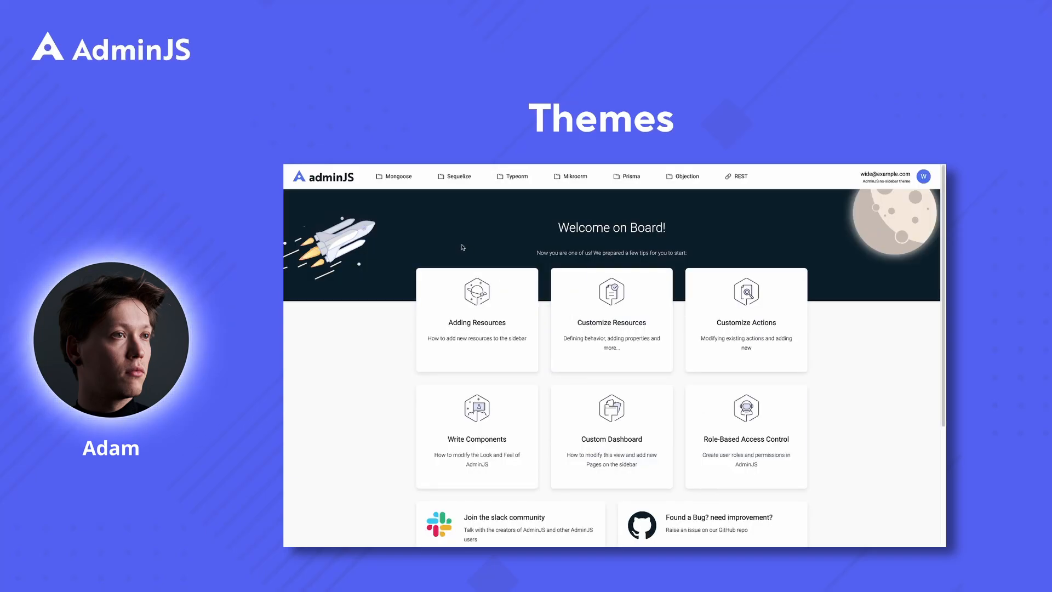
- Open Admin under the Mongoose top-bar group to list the four admin records
click(395, 176)
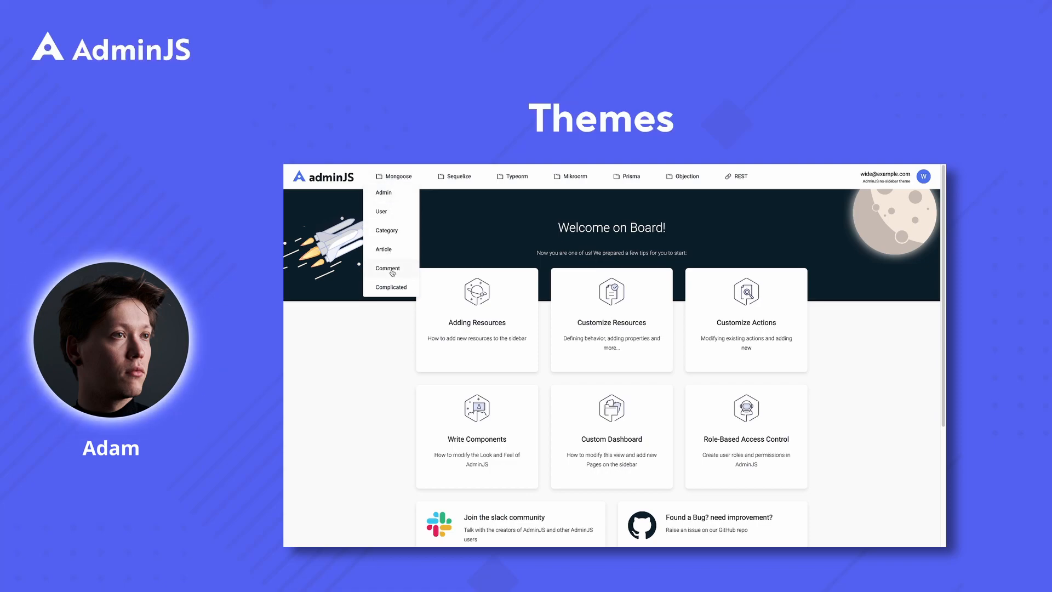
click(459, 176)
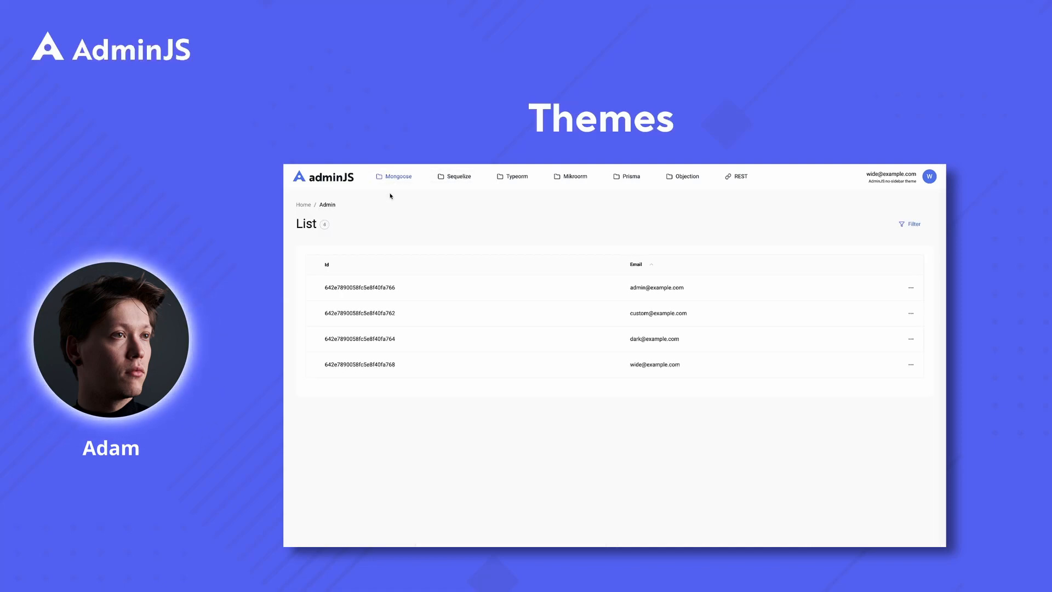
mouse_move(764, 190)
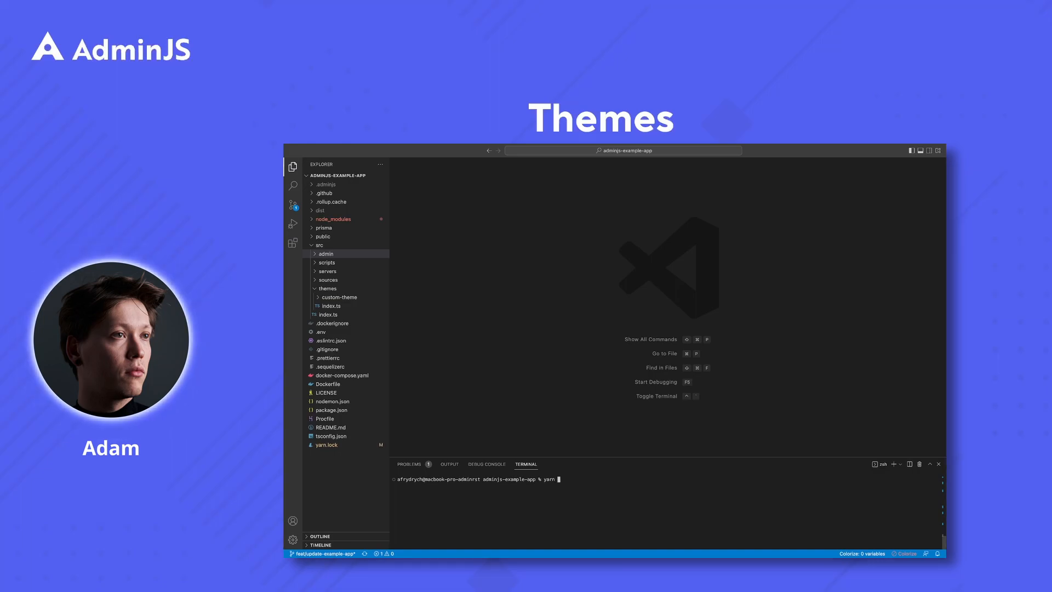
- Run yarn adminjs-themes generate "new theme" to create a new-theme folder
text(adminjs-)
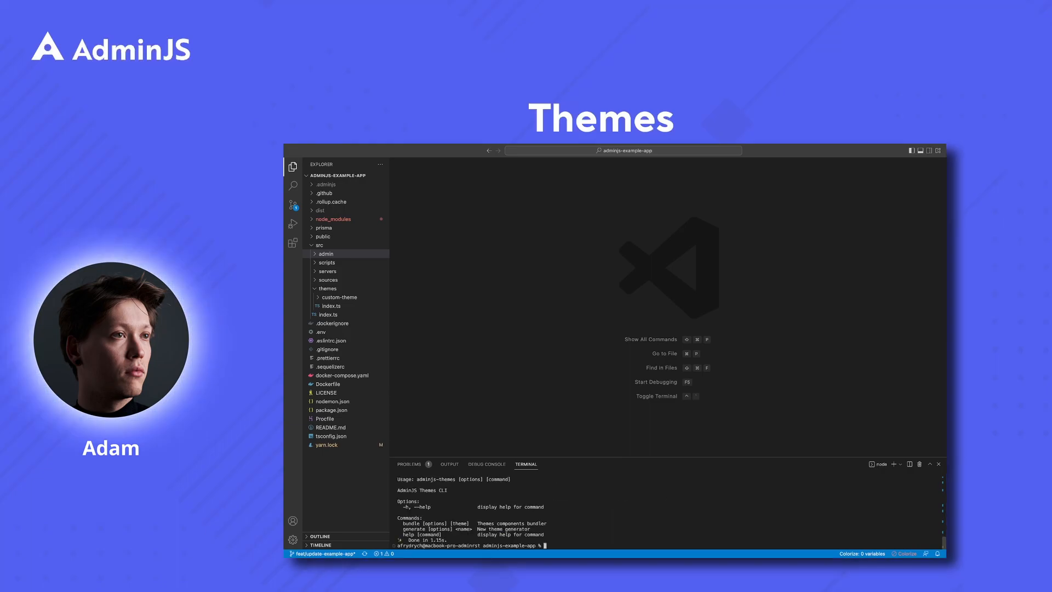
text(yarn adminjs-themes generate "new theme)
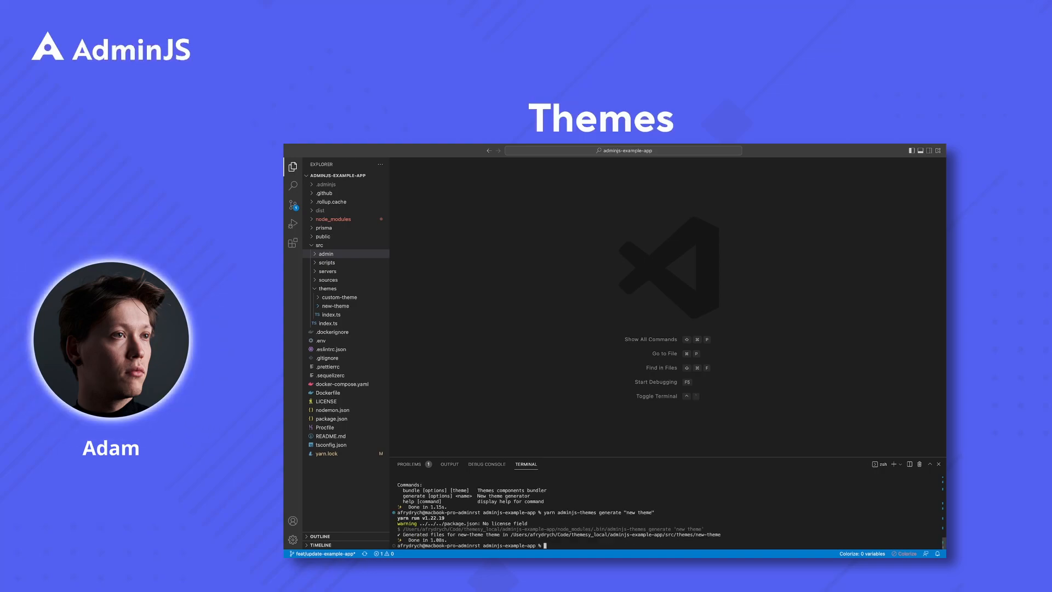
- Open the generated new-theme's index.ts and overrides.ts files
click(334, 305)
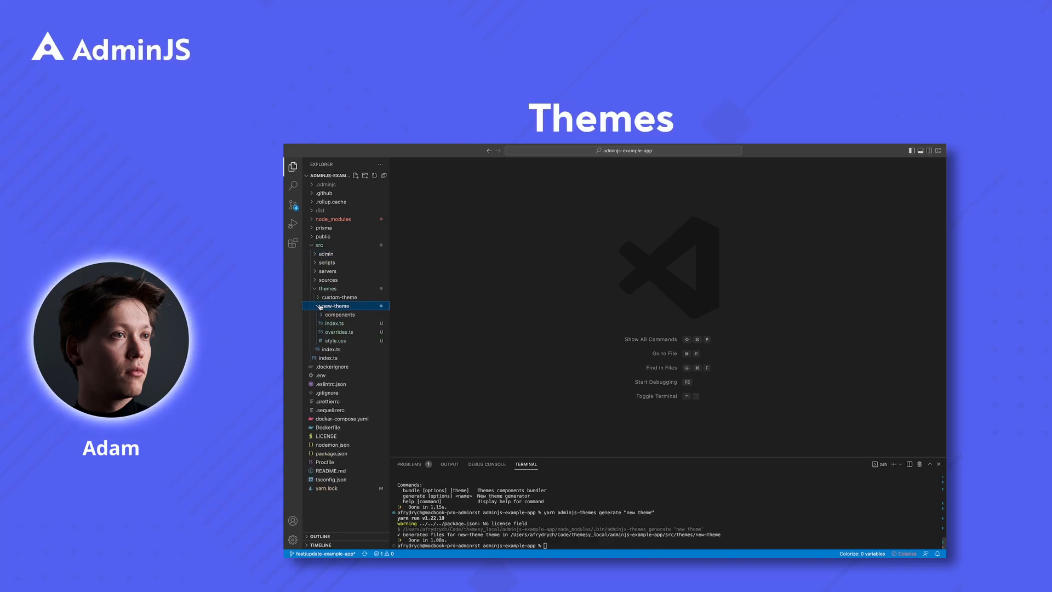
click(335, 323)
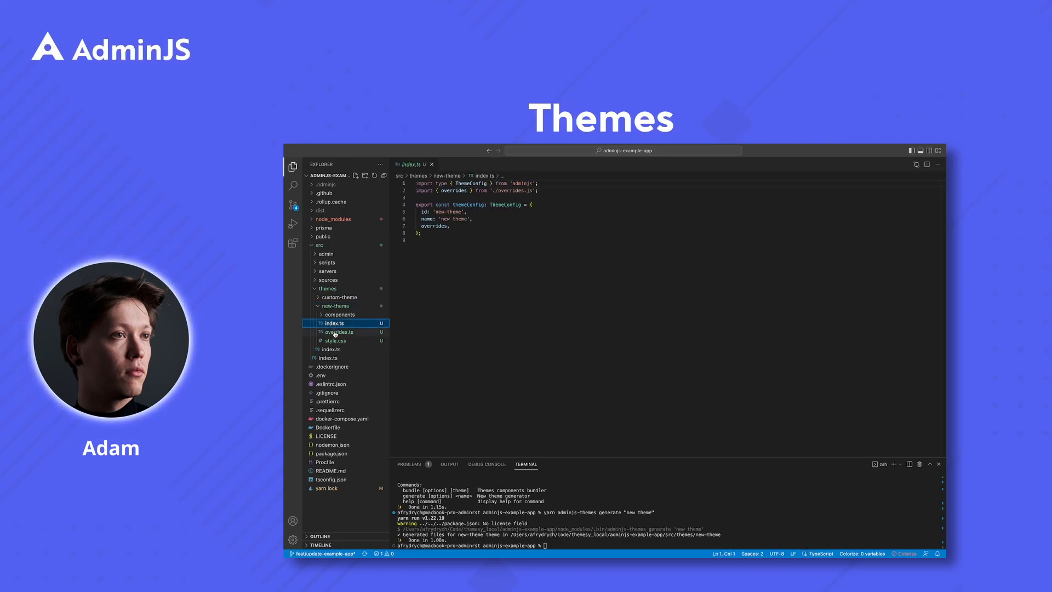
click(339, 331)
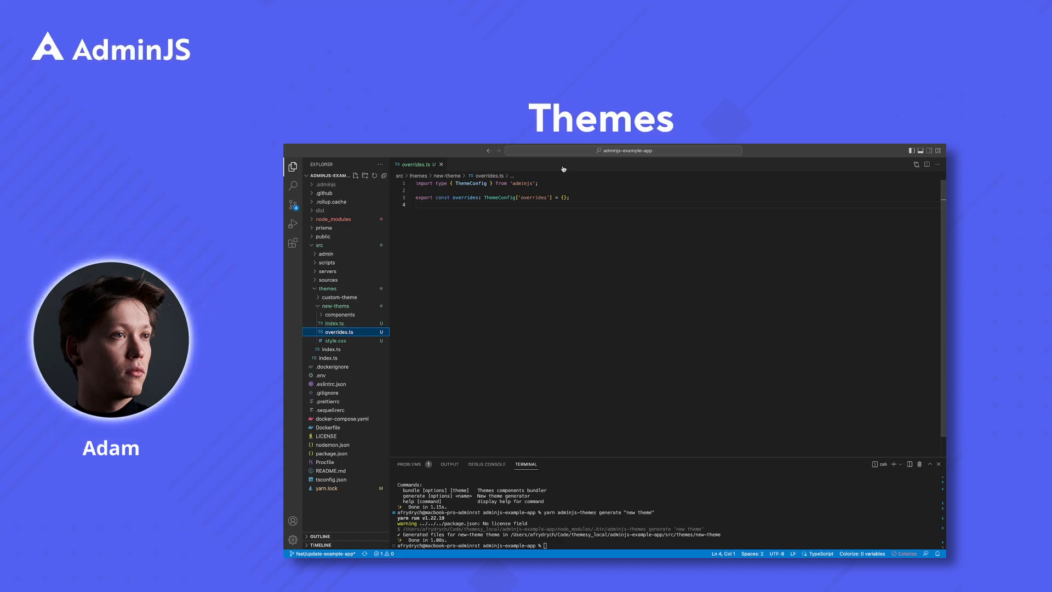
- Set colors.primary100 to #4AC286 in overrides, referencing overridable-component.ts
click(622, 151)
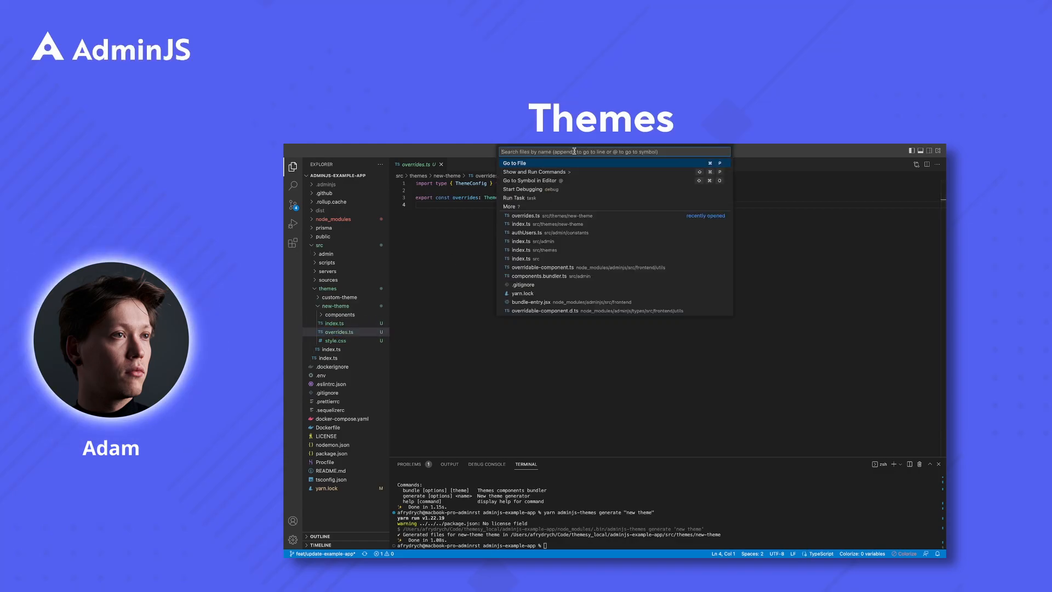
text(ove)
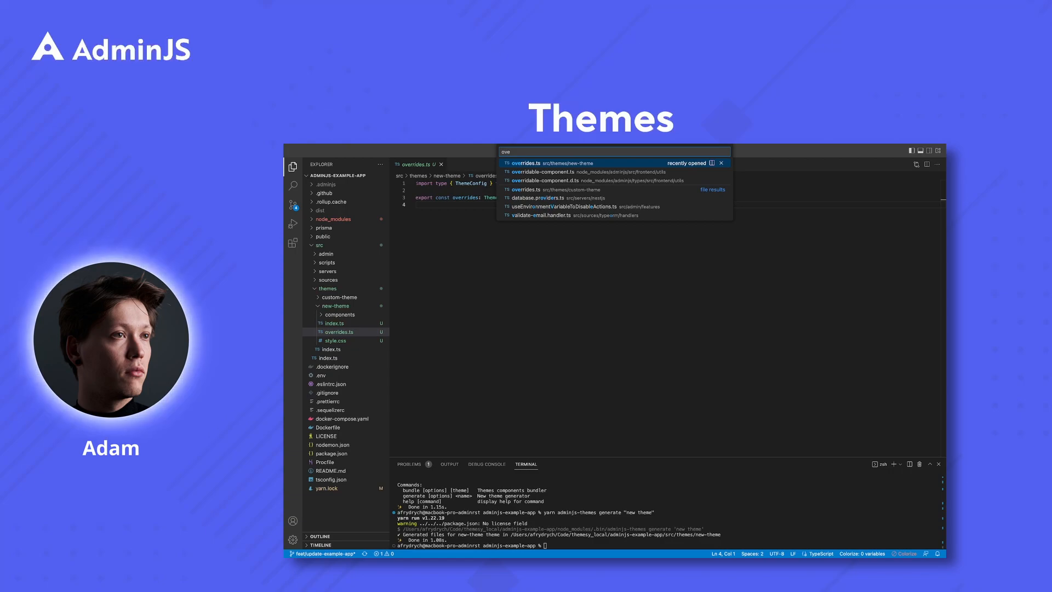
click(544, 172)
text(colors:)
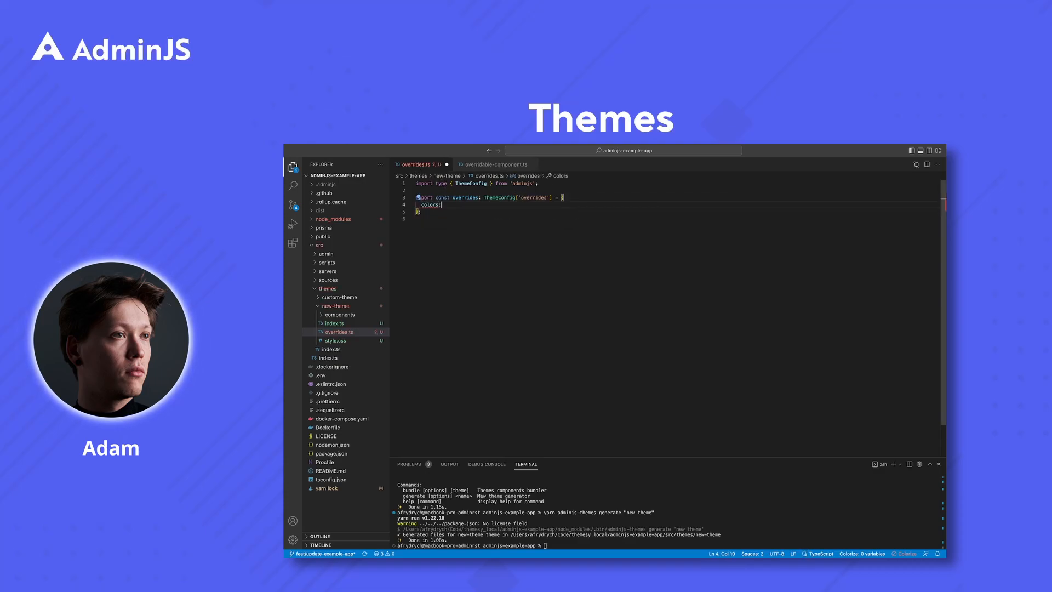
text(primary100: '#A4C206',)
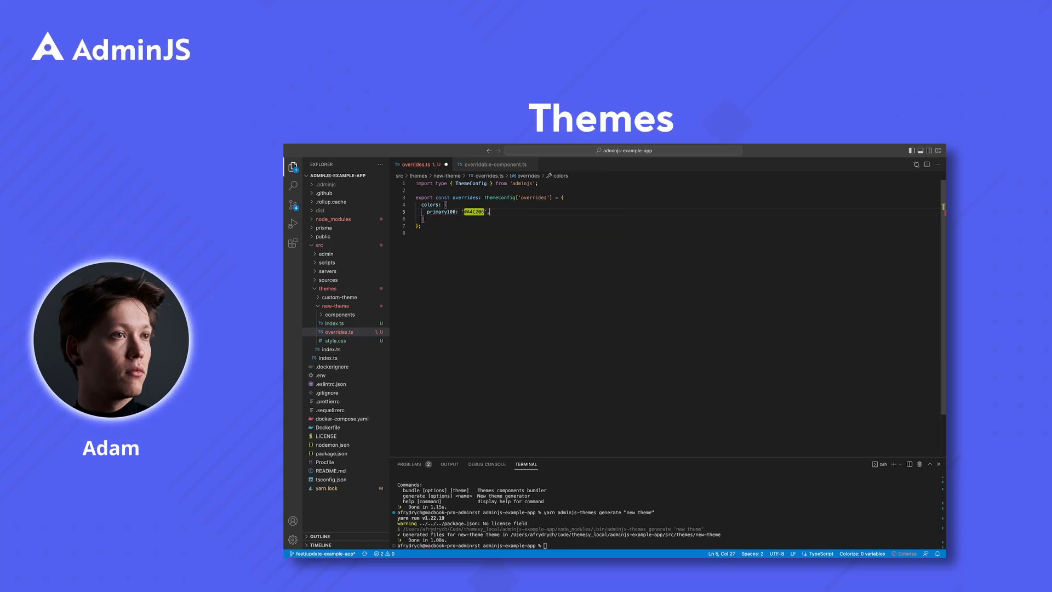
text(yarn a)
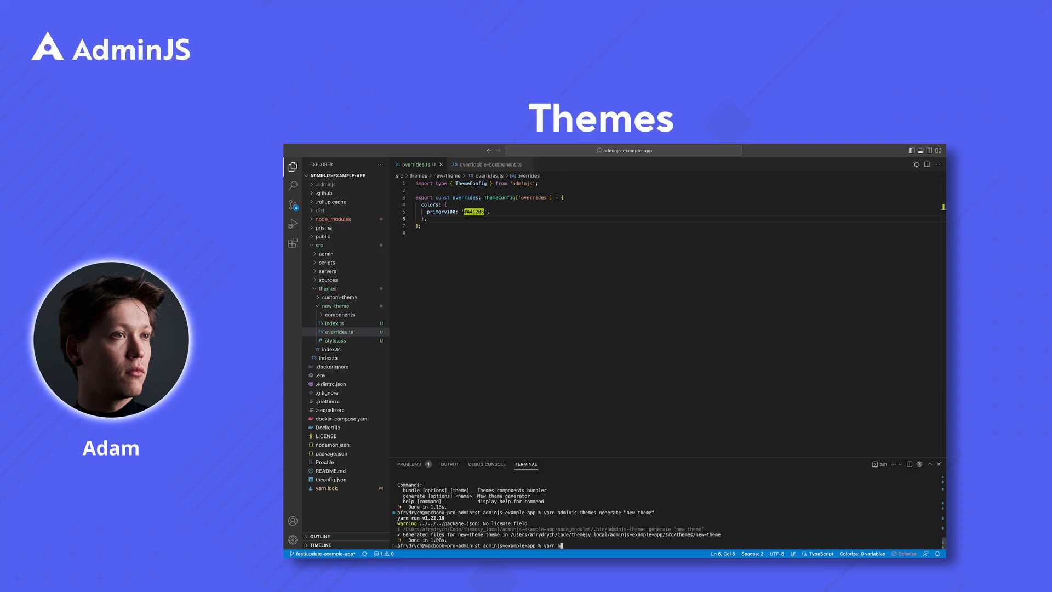
- Run yarn adminjs-themes bundle to produce new-theme's theme.bundle.js, then open src/themes/index.ts
text(dminjs-themes bundle)
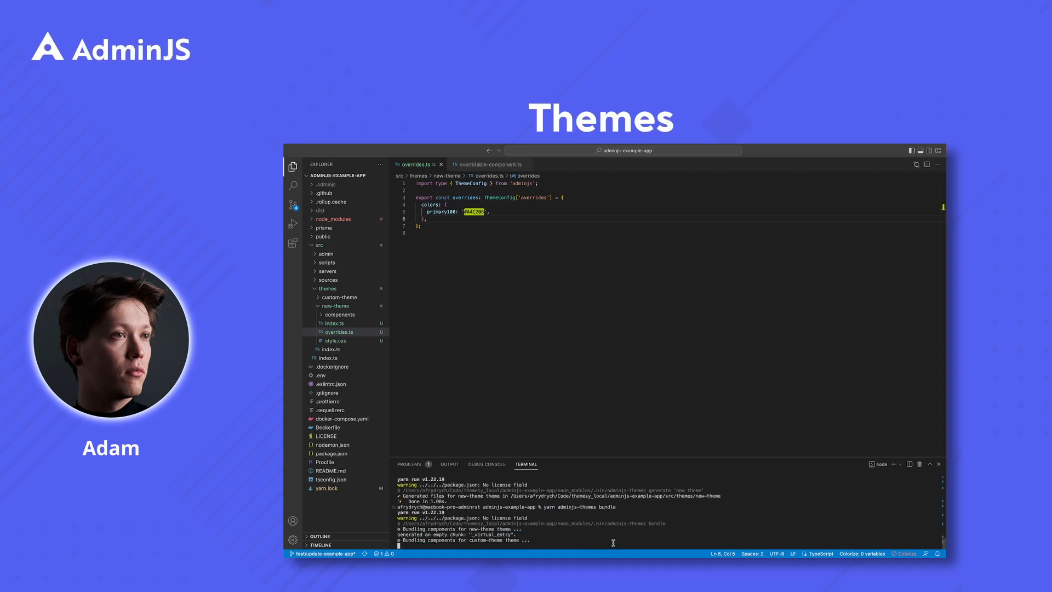
click(331, 358)
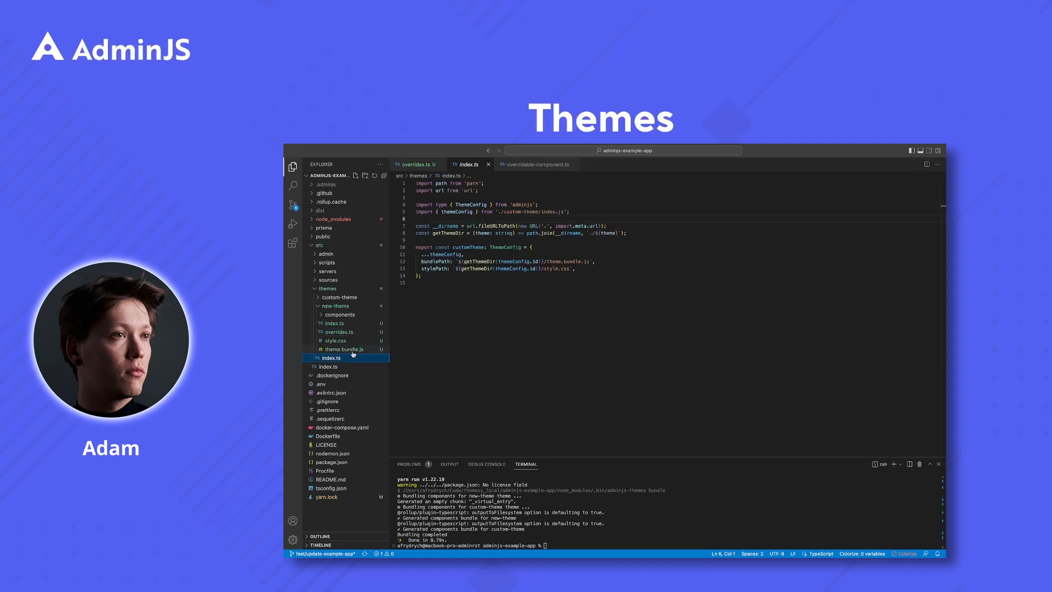
- Import themeConfig as newThemeConfig and export newTheme with bundlePath and stylePath
click(571, 211)
text(import { themeConfig as  } from './custom-theme/index.js';)
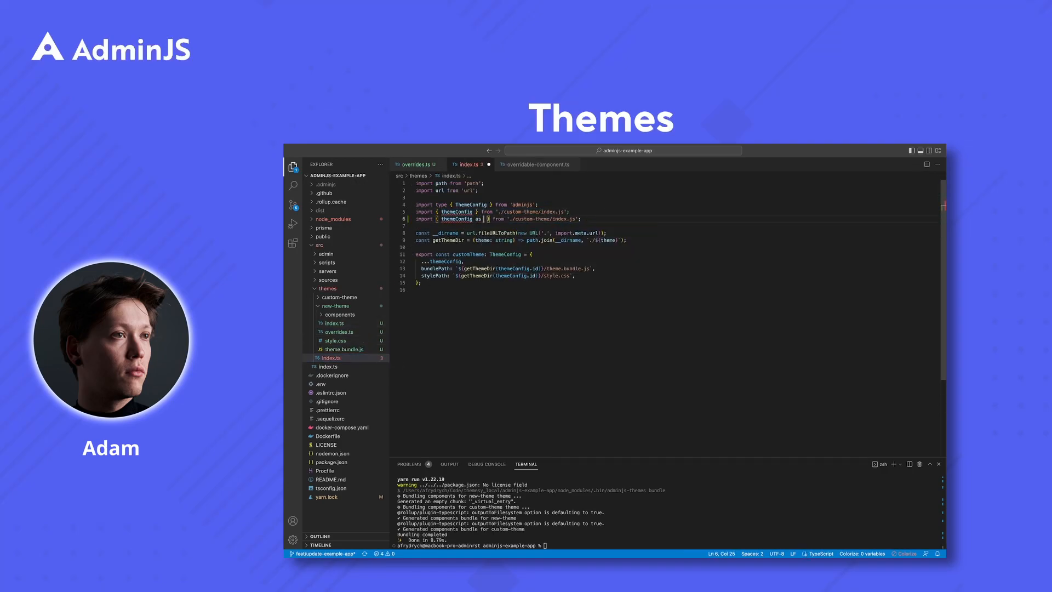
text(newThemeConfig)
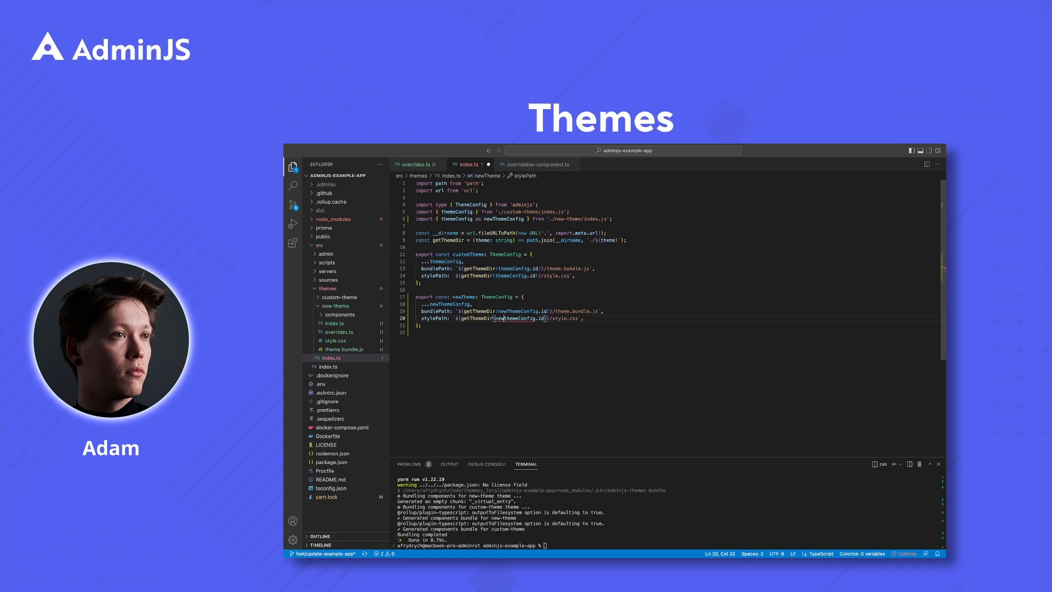
click(326, 253)
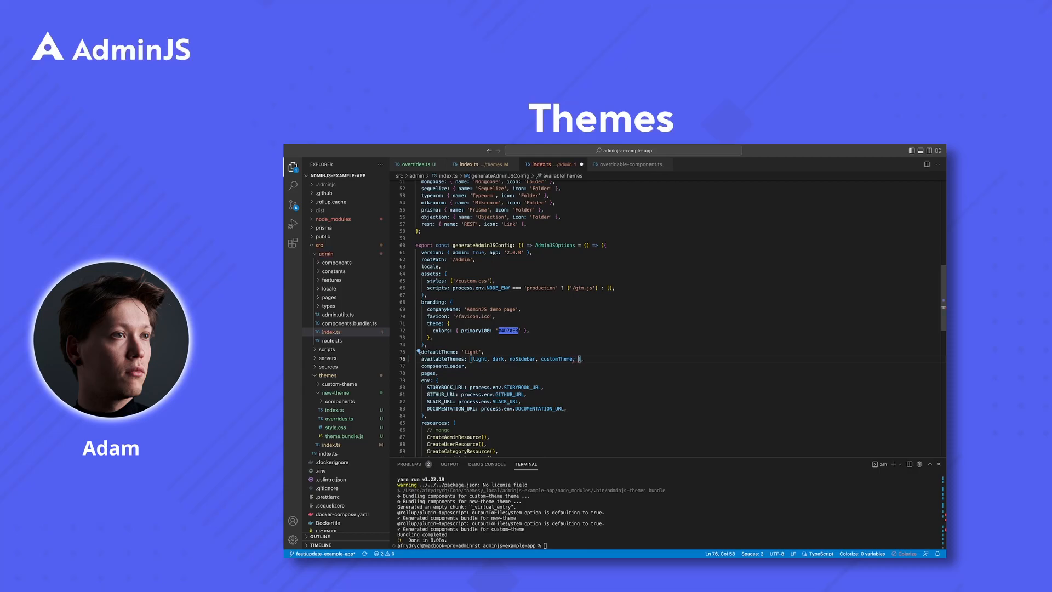
- Append newTheme to the availableThemes array in src/admin/index.ts
text(newTheme)
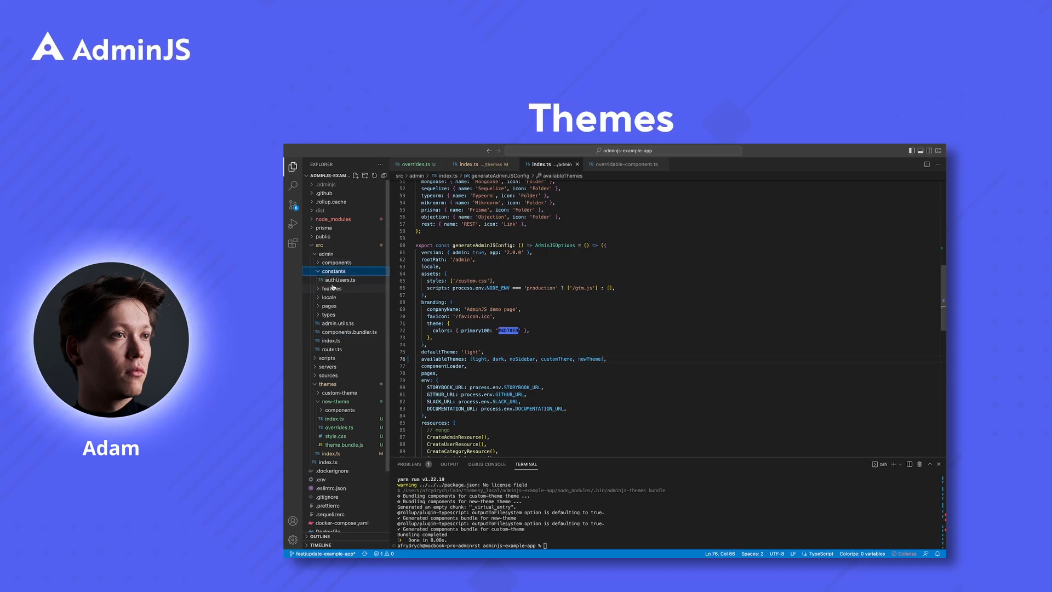
click(340, 280)
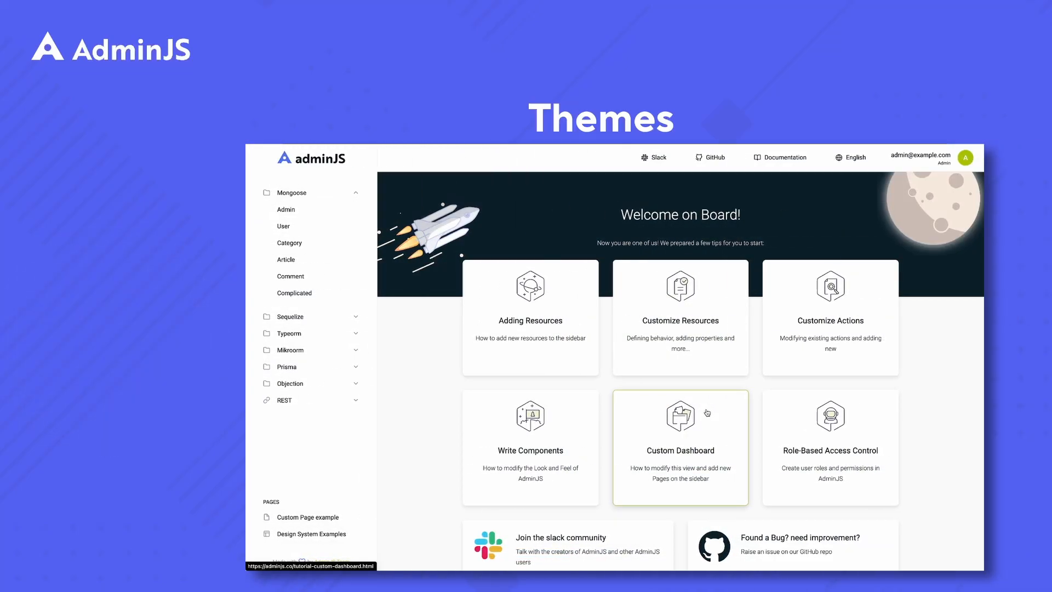
mouse_move(530, 446)
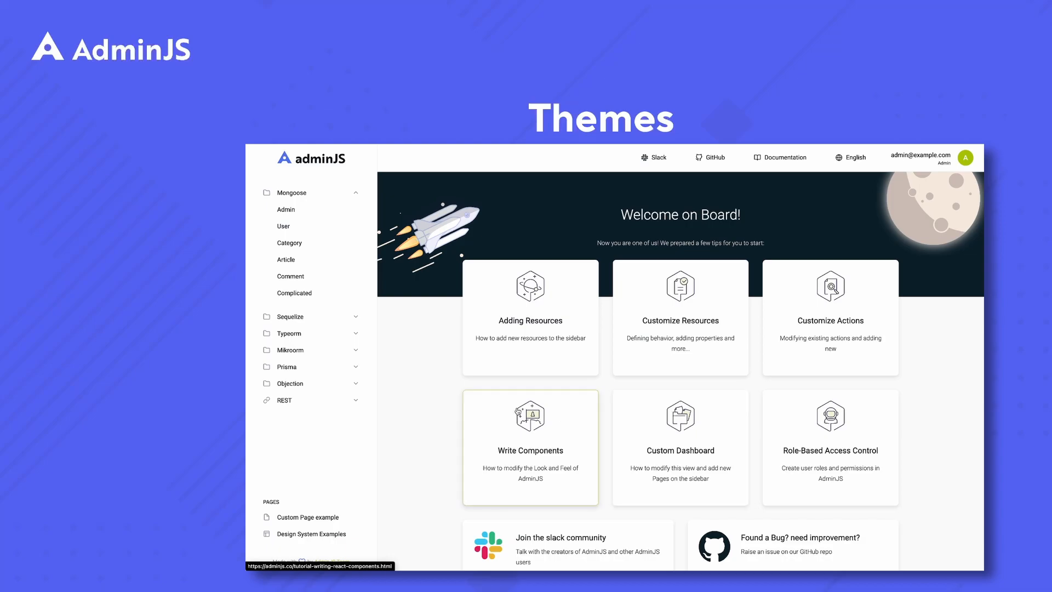
- Browse the Admin, User and Design System Examples pages in the lime-green theme
click(285, 209)
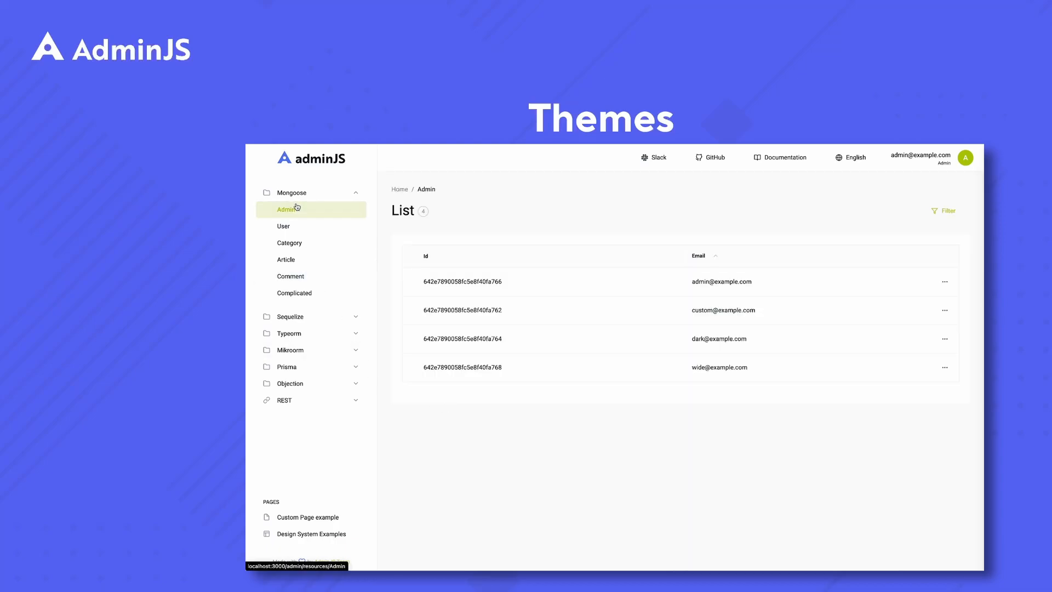
click(284, 226)
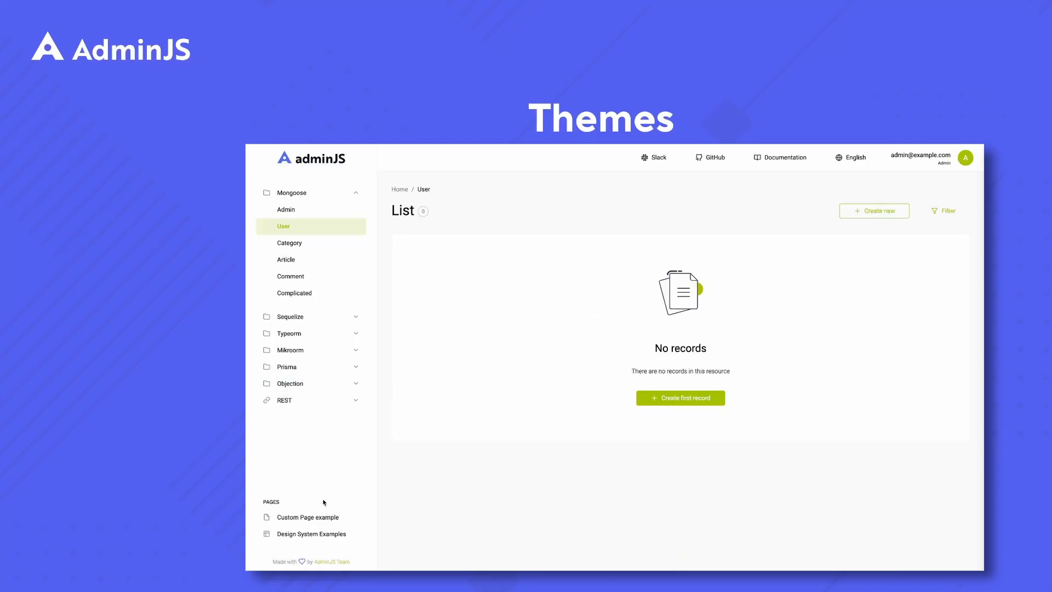
click(311, 534)
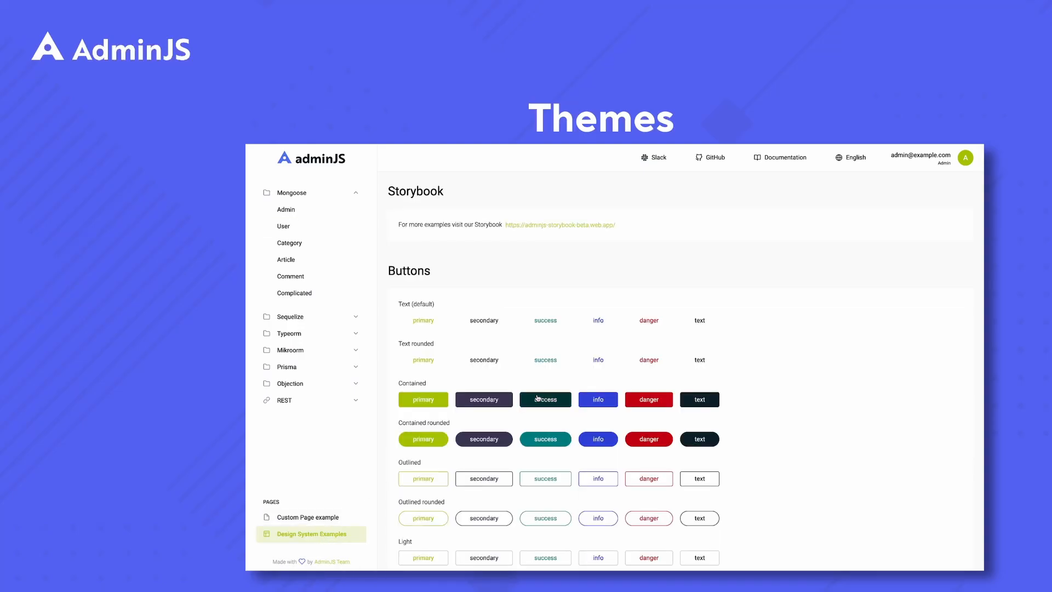
scroll(down, 3)
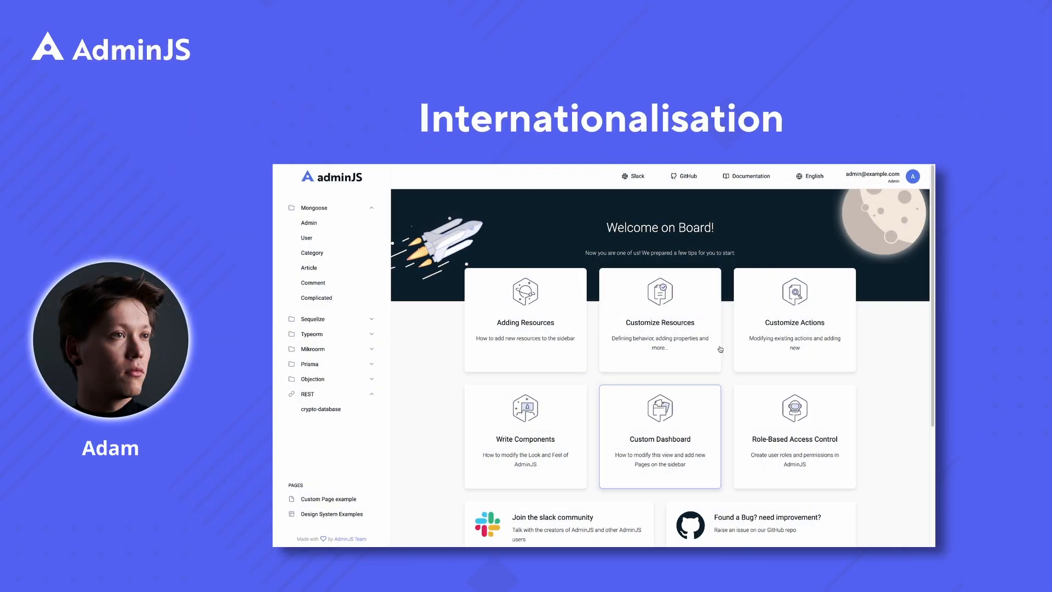
- Open the Custom Page example, switch the language to German, and press Klick mich
click(810, 176)
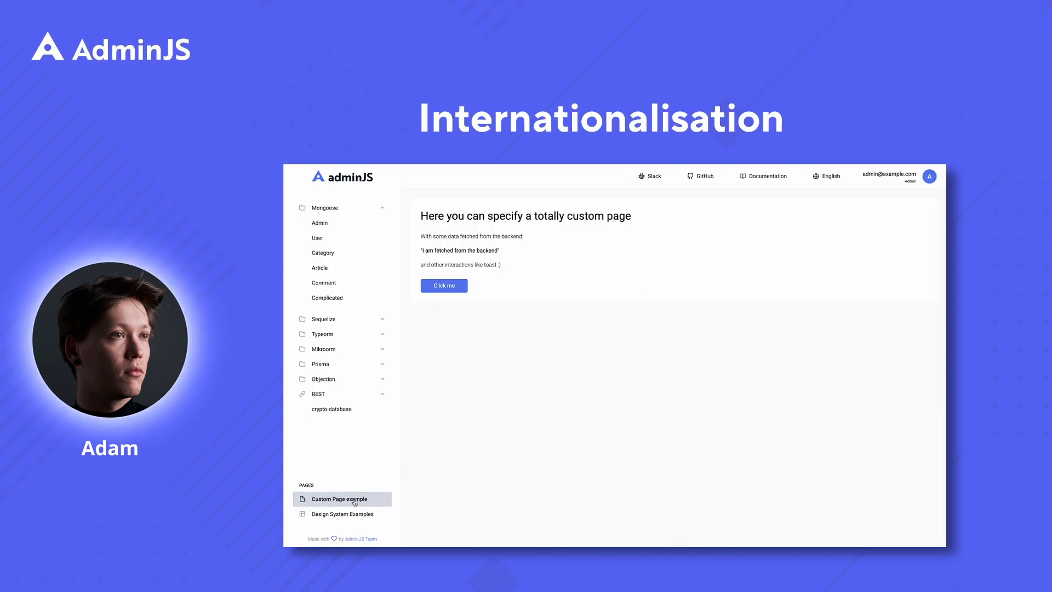
click(831, 176)
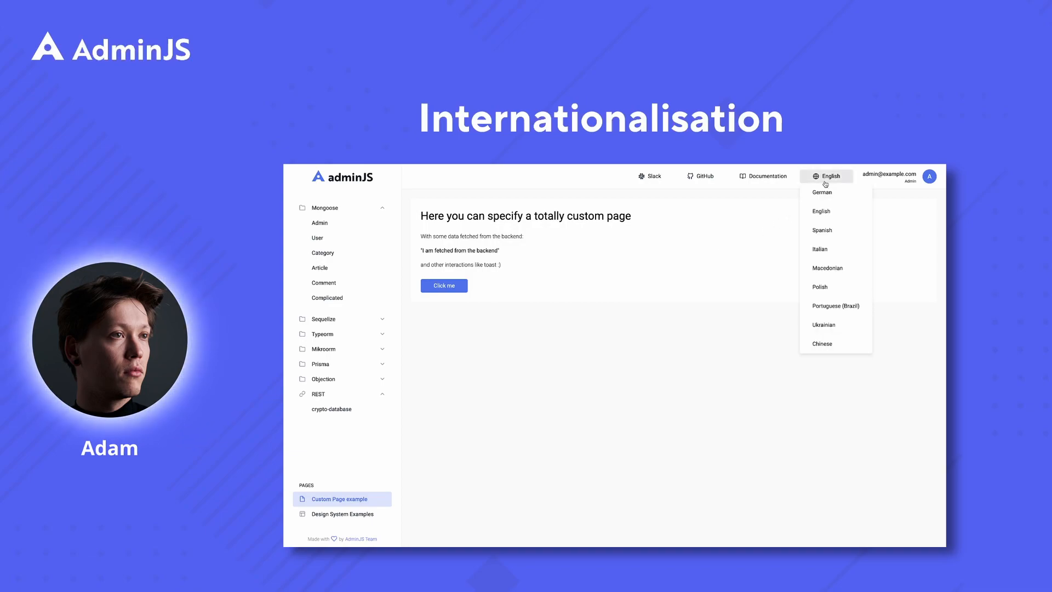
click(821, 192)
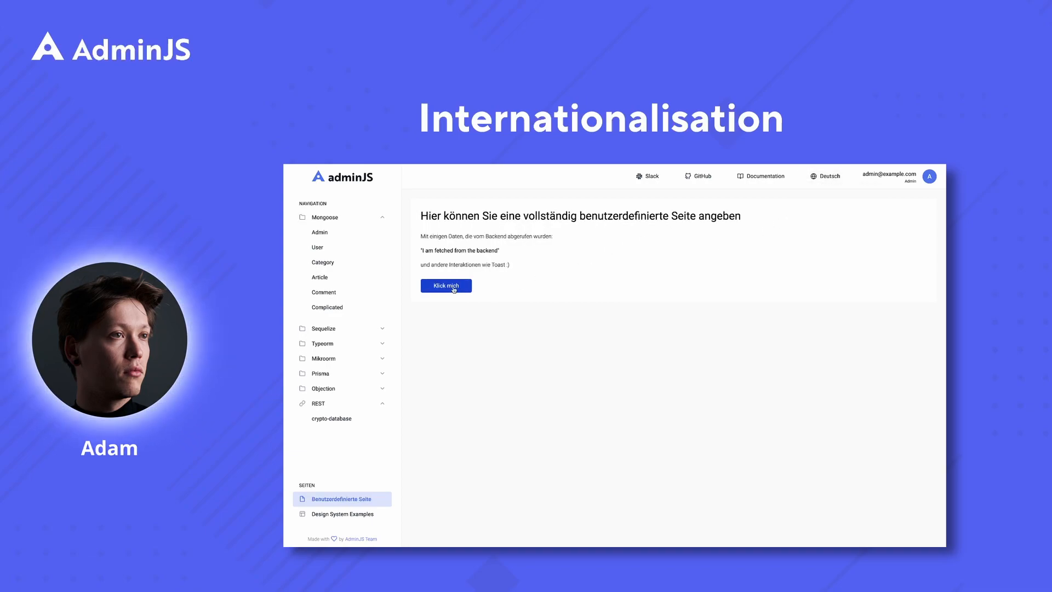
click(341, 513)
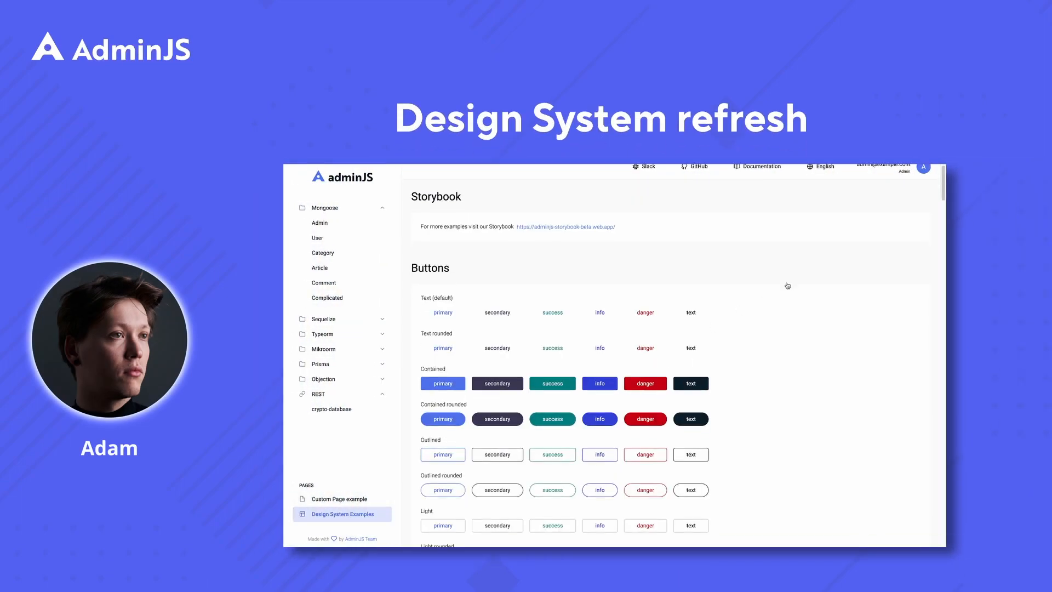
scroll(down, 3)
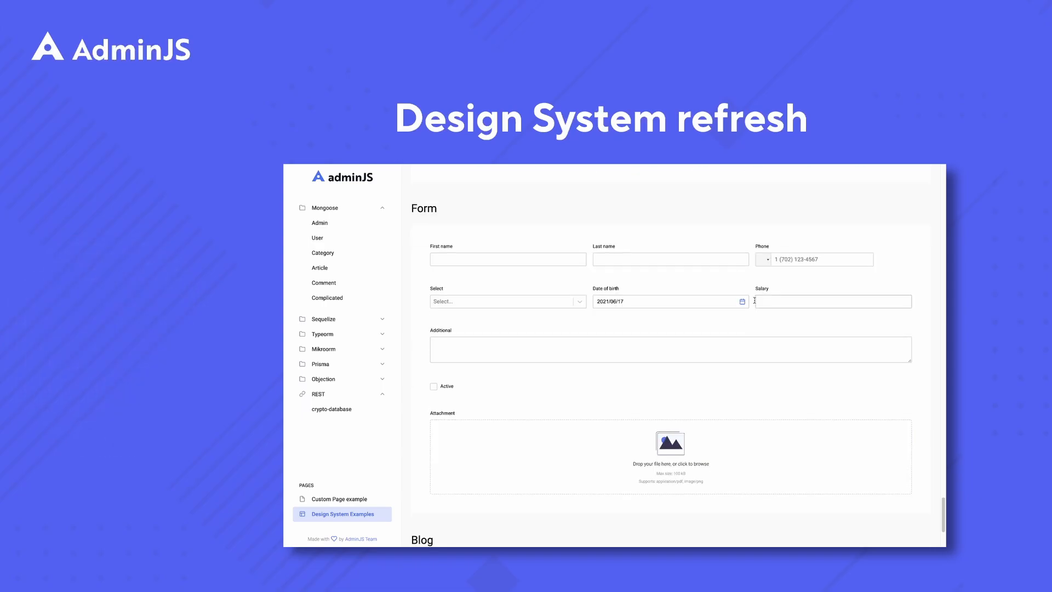